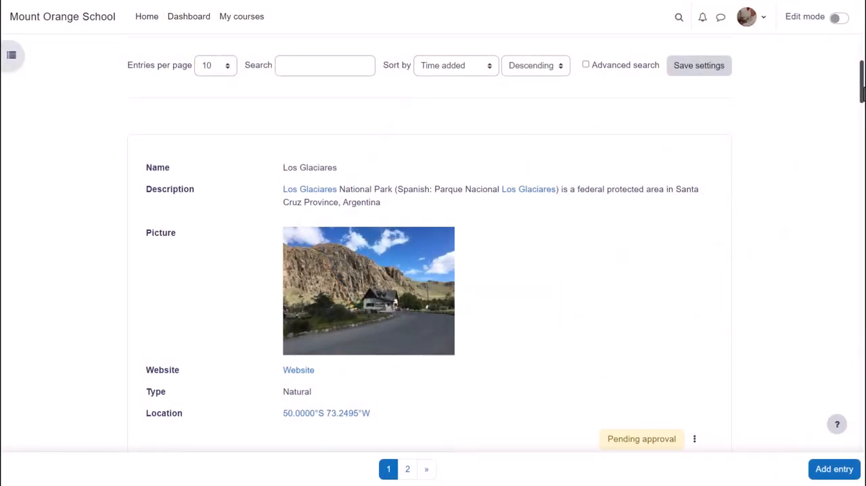
Scroll to the Giant's Causeway entry and approve it from its actions menu
scroll(down, 3)
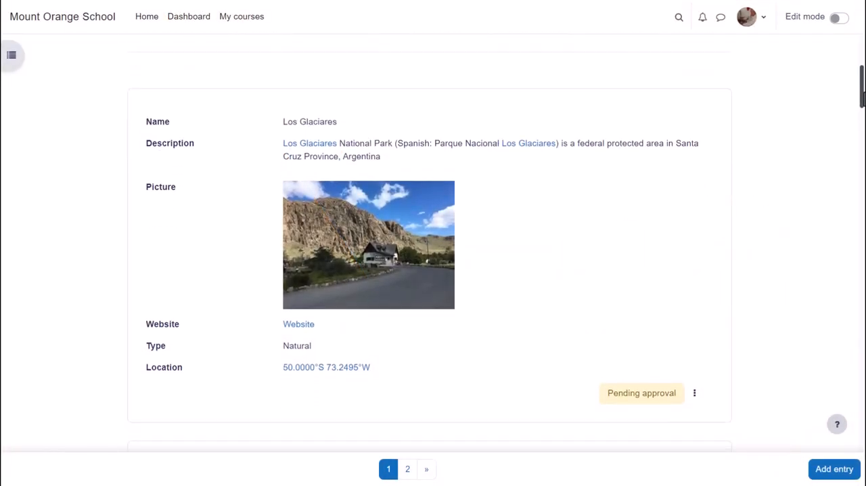
scroll(down, 3)
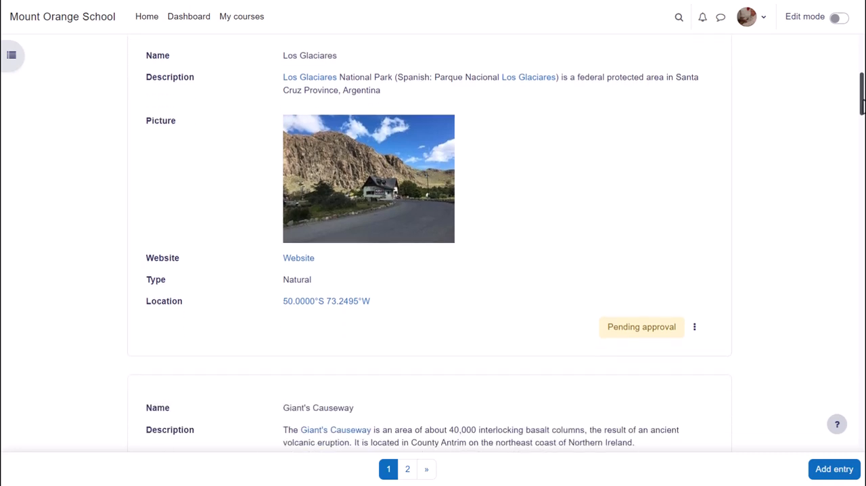
scroll(down, 3)
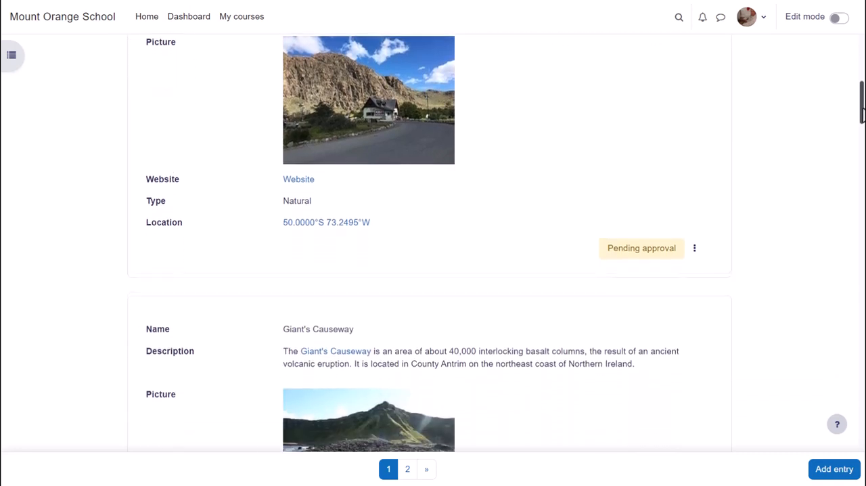
scroll(down, 3)
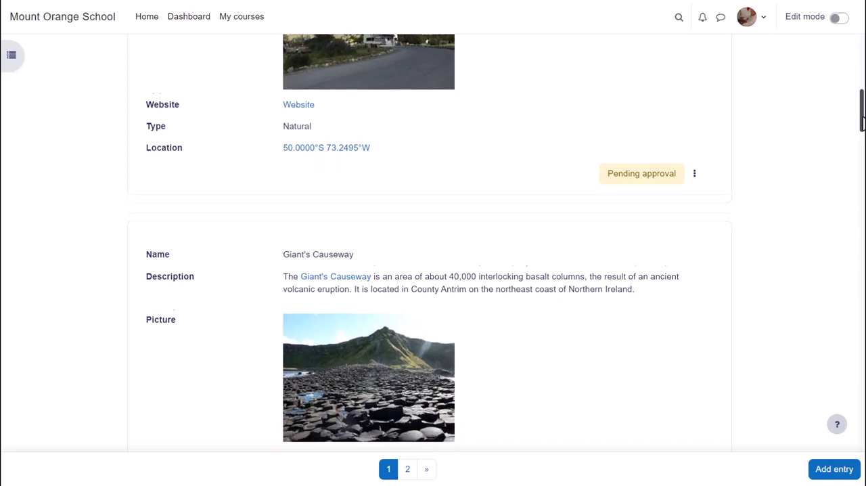
scroll(down, 3)
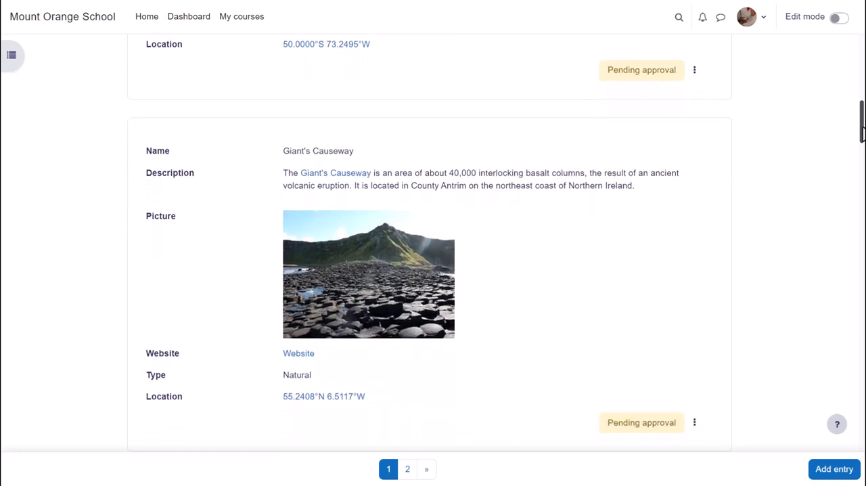
scroll(down, 3)
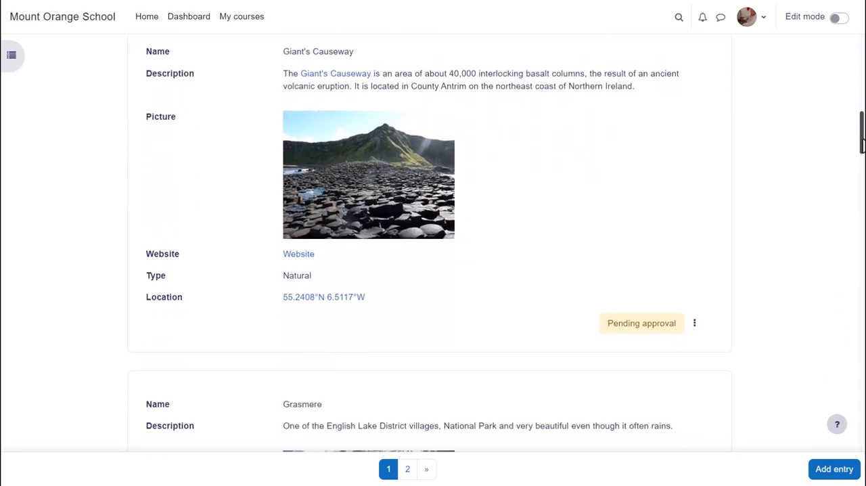
scroll(down, 3)
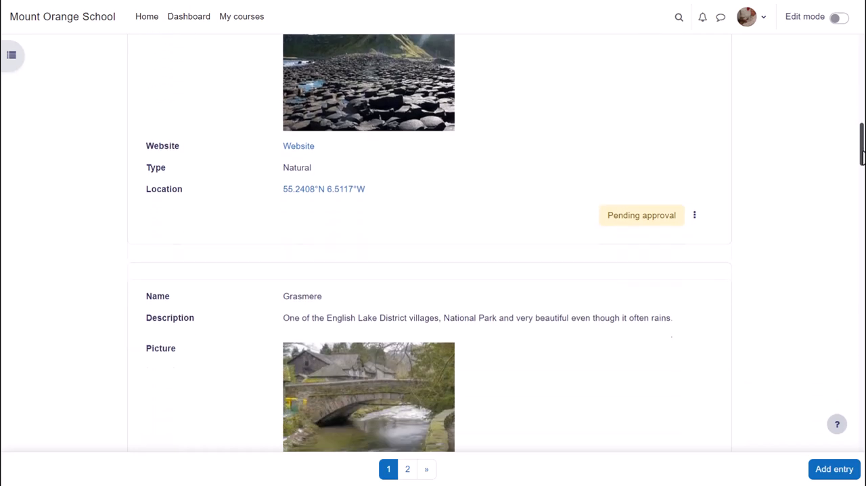
scroll(down, 3)
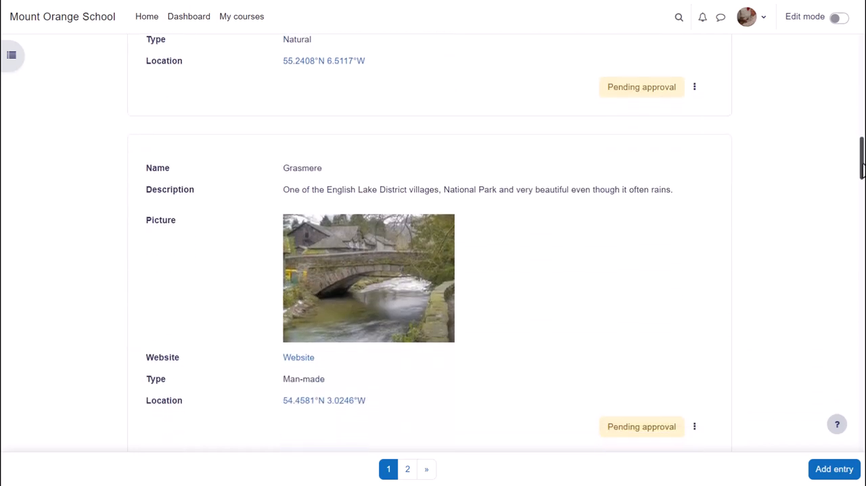
click(694, 331)
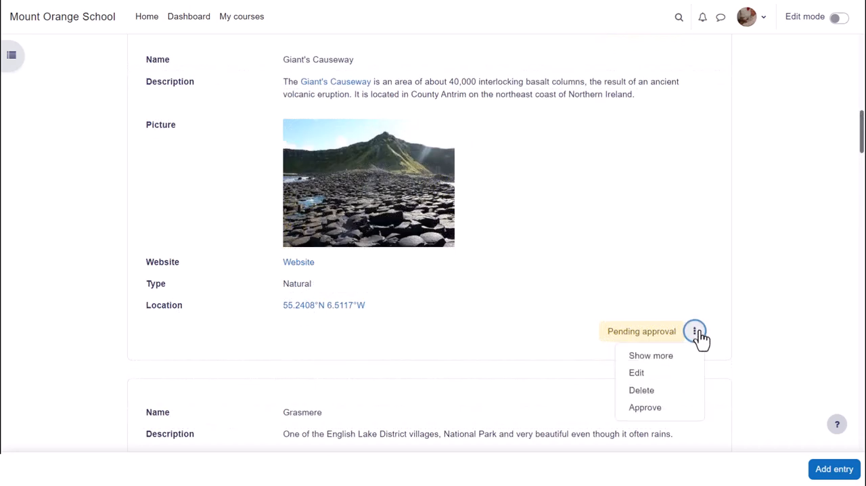
mouse_move(650, 356)
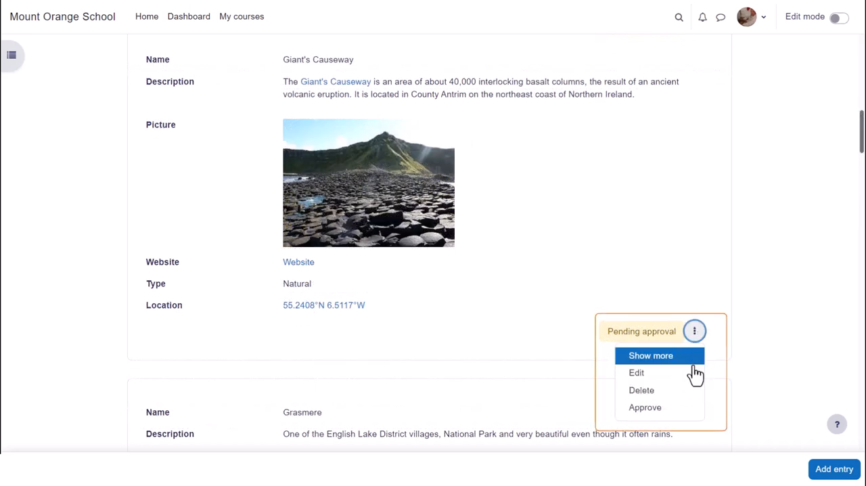
mouse_move(678, 407)
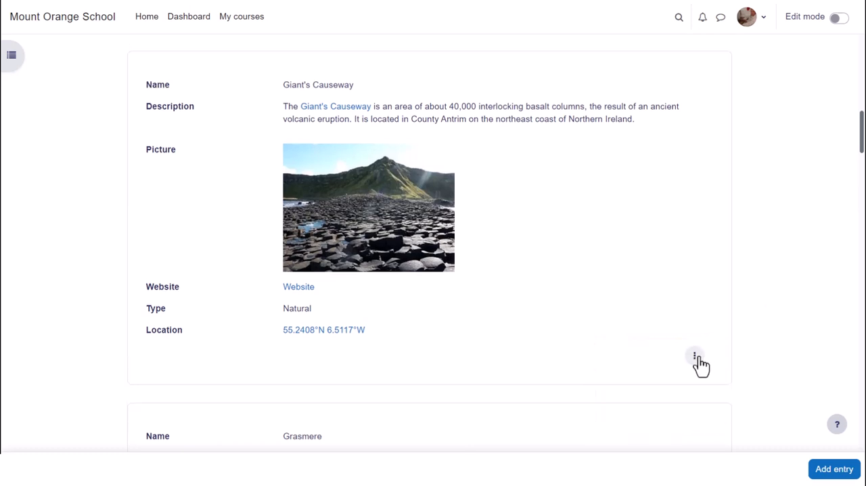
click(694, 354)
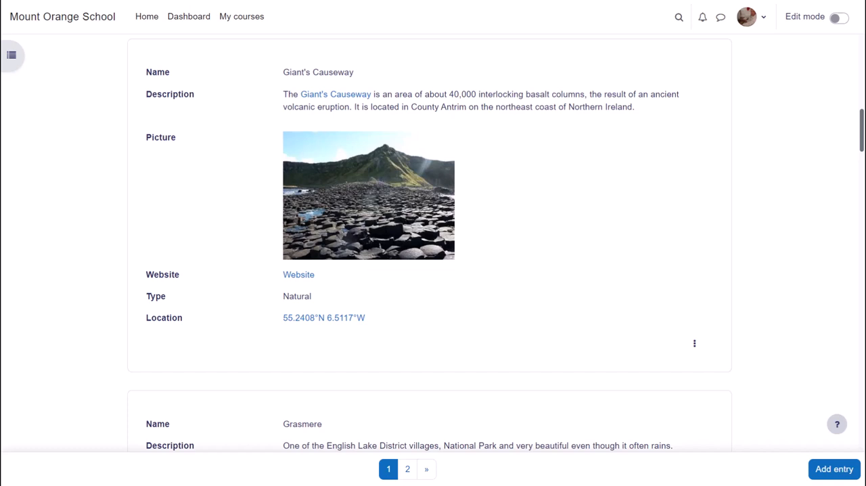
mouse_move(826, 344)
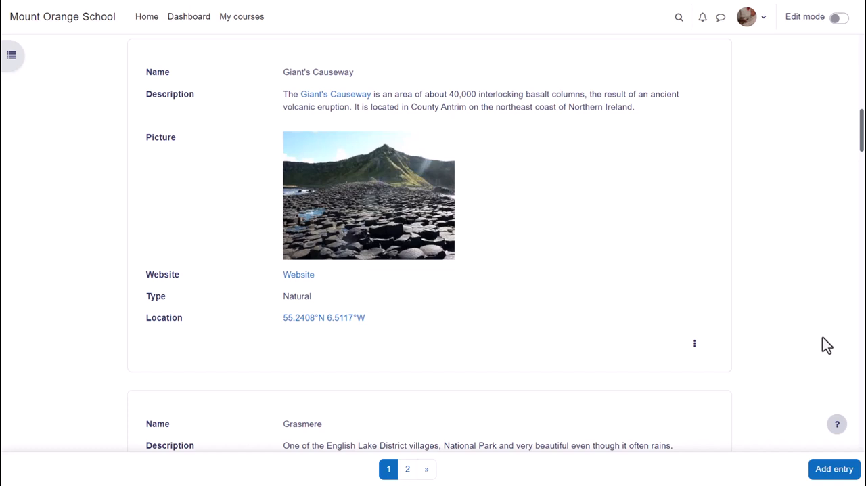
Go back to the Basic French course page
click(694, 343)
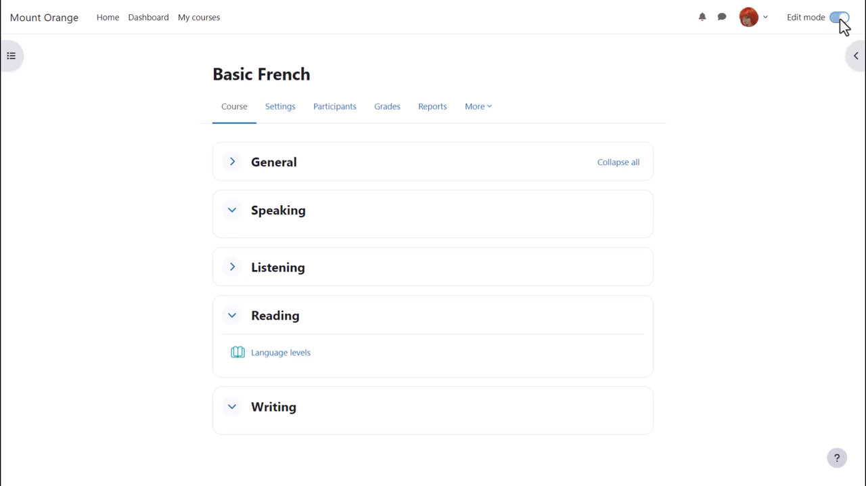
Turn on course editing and start adding an activity to the Reading section
click(837, 17)
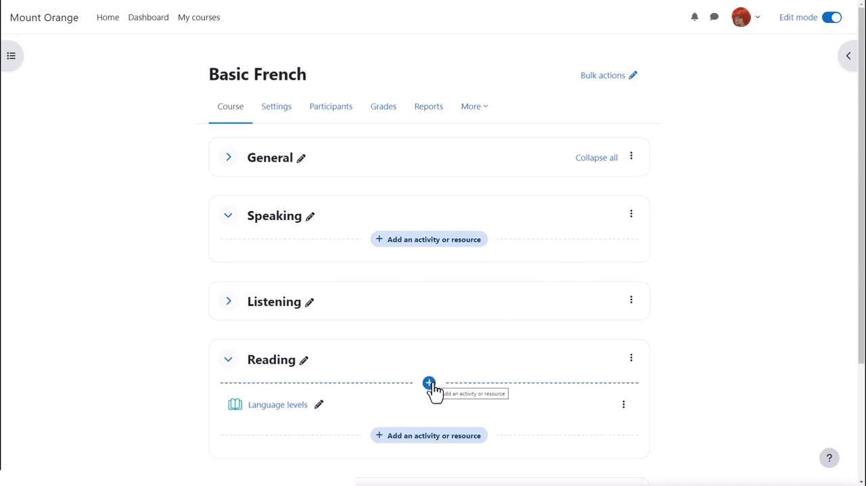
mouse_move(428, 435)
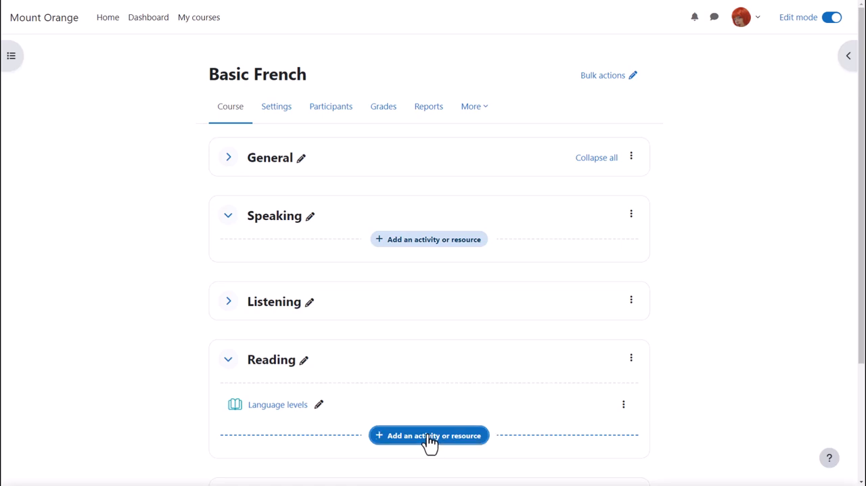
click(428, 435)
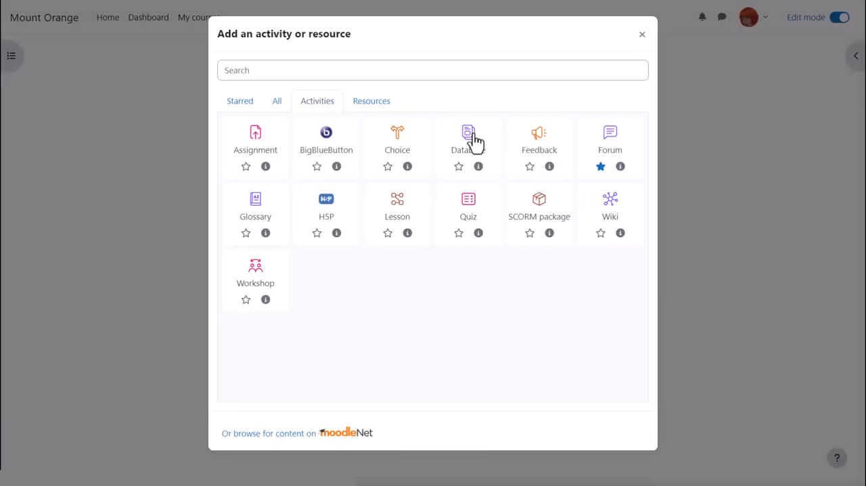
mouse_move(468, 135)
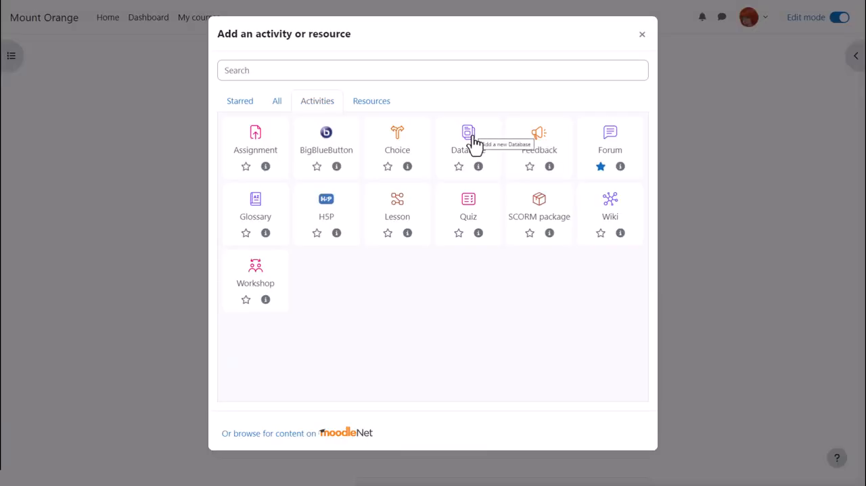
mouse_move(473, 167)
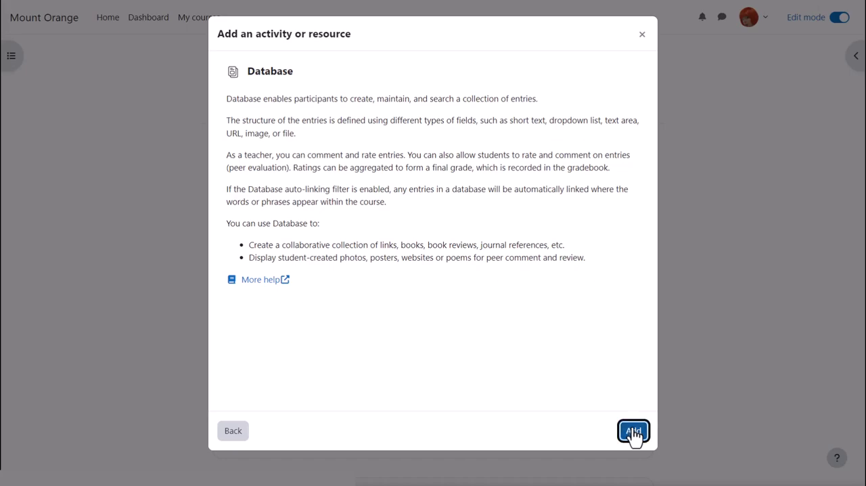
Add a Database activity described as 'A bank of fantastic features from francophone countries'
click(633, 431)
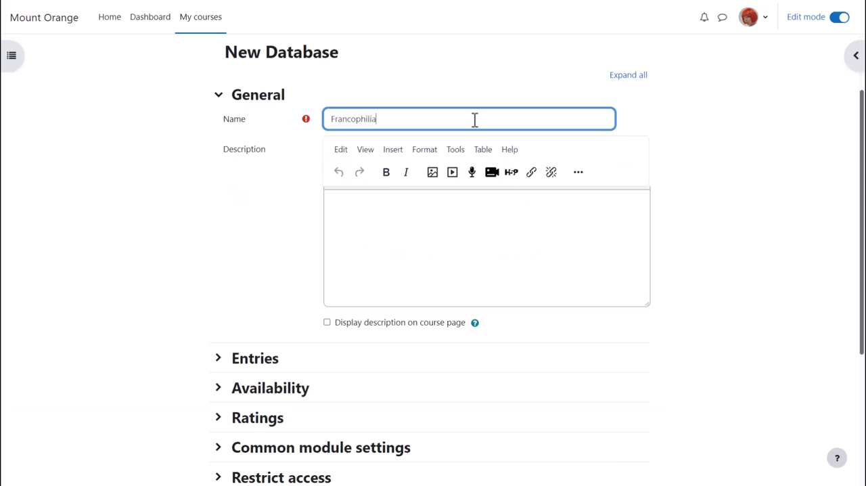
click(487, 247)
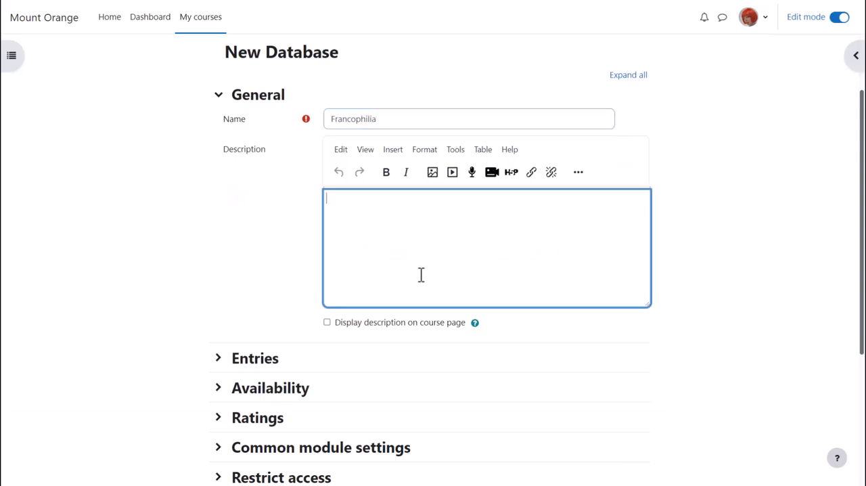
text(A bank of fantastic features from francophone countries)
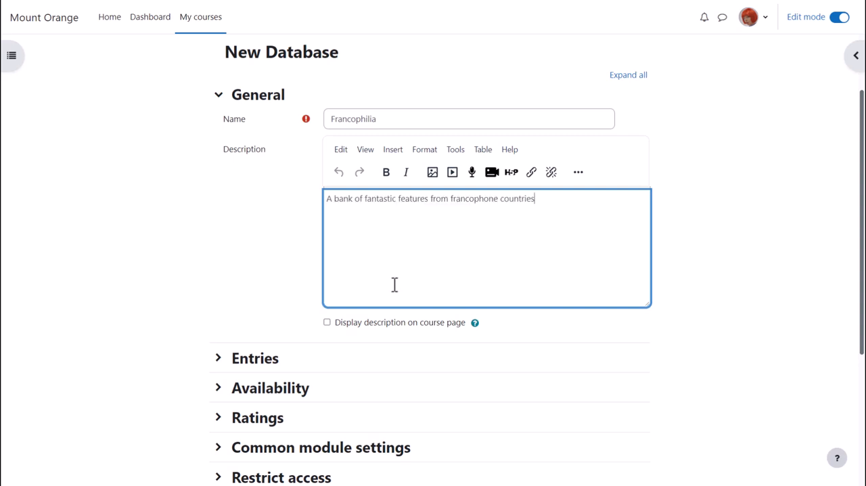
mouse_move(365, 297)
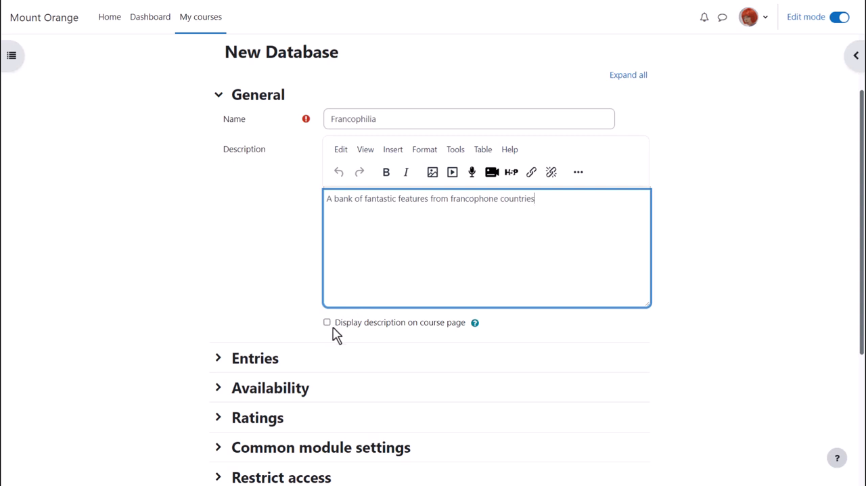
scroll(down, 3)
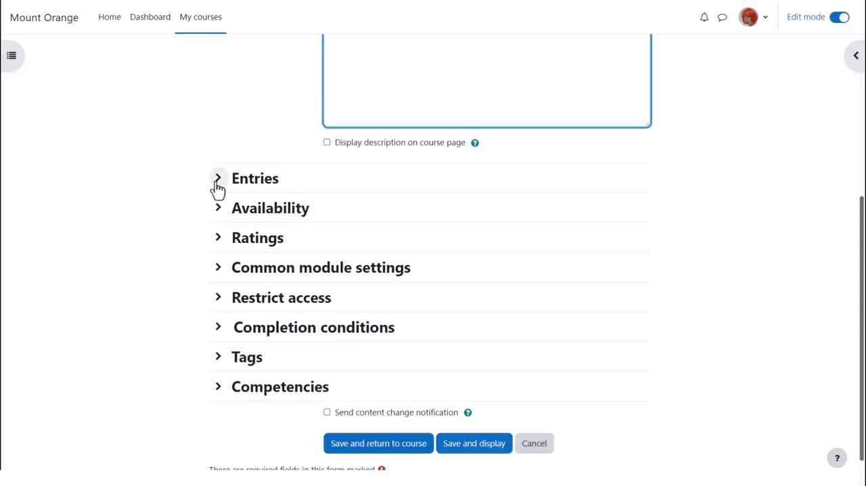
Set Approval required to Yes in the database's Entries settings
click(218, 178)
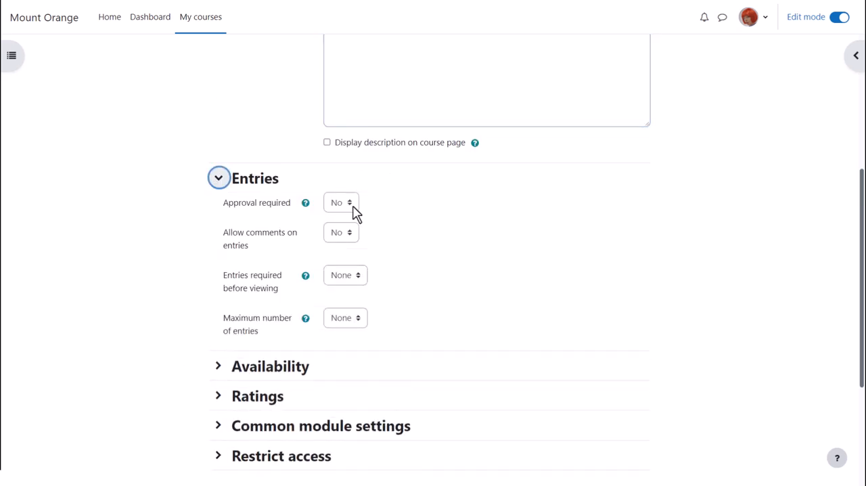
click(341, 202)
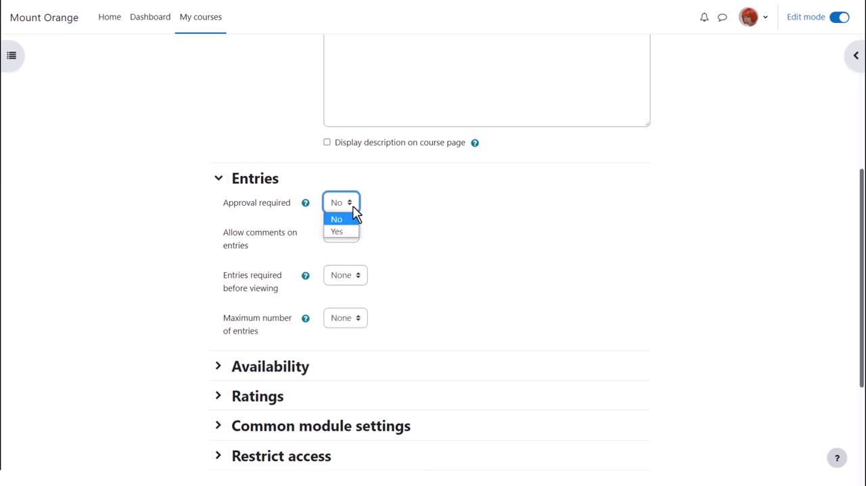
click(336, 230)
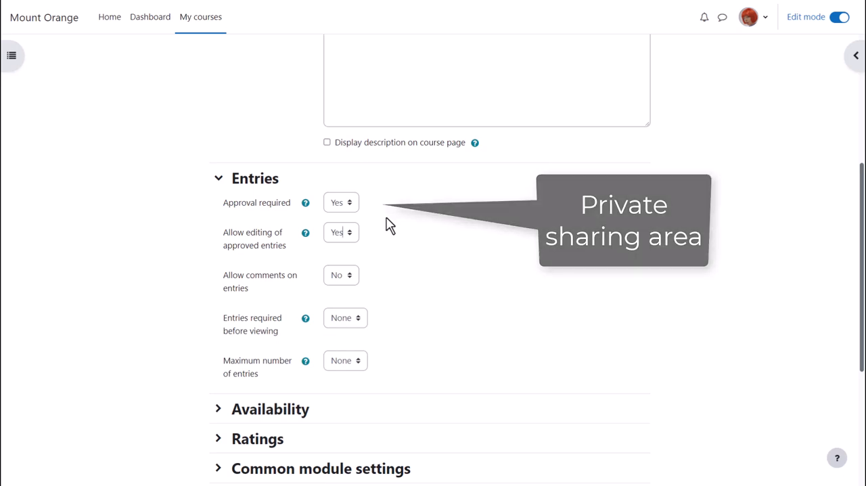
mouse_move(350, 244)
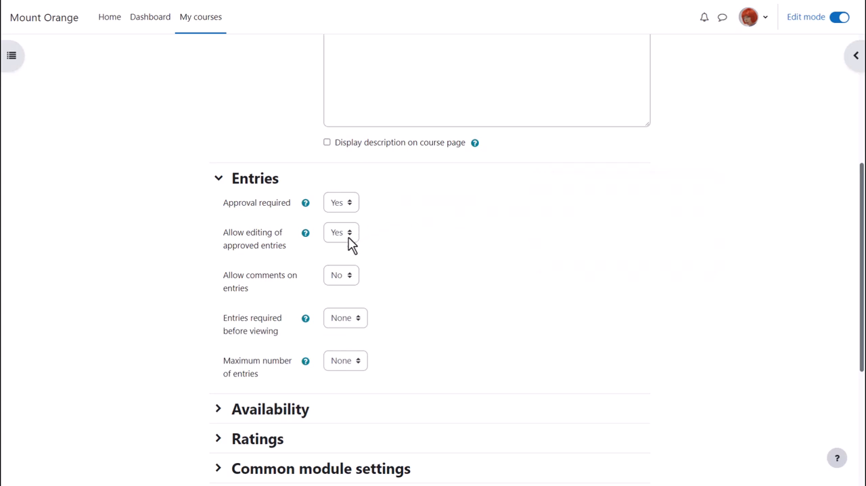
mouse_move(352, 278)
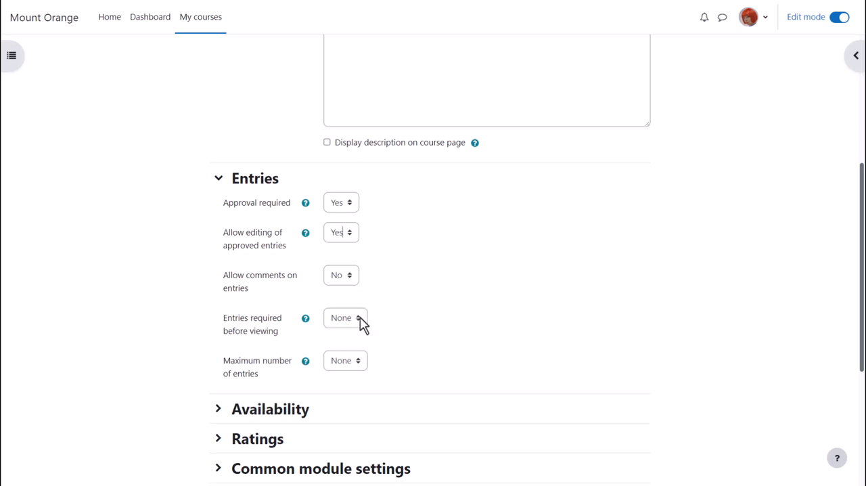
mouse_move(365, 362)
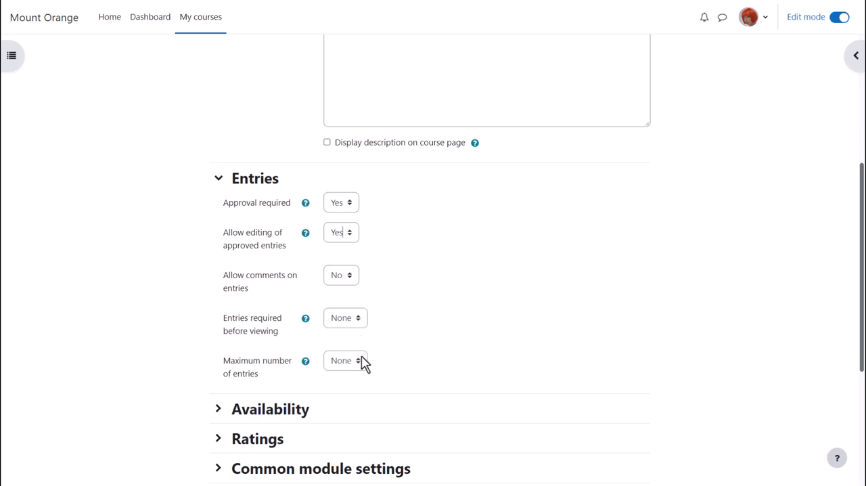
mouse_move(213, 194)
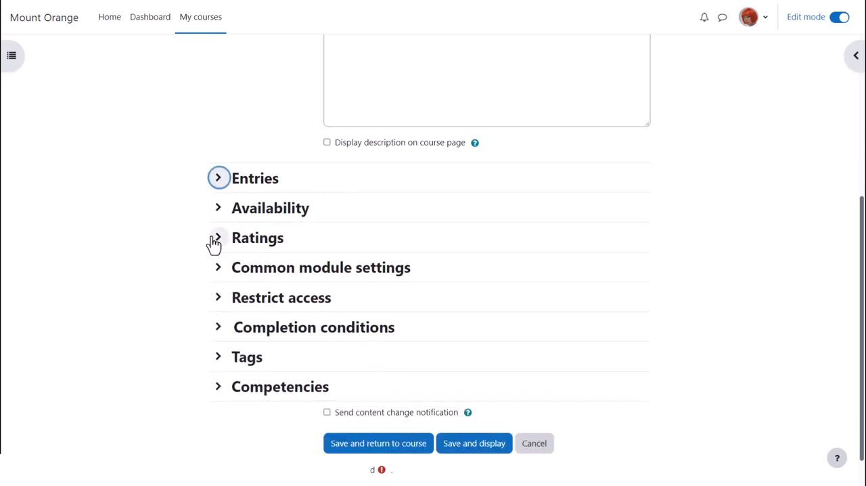
click(218, 238)
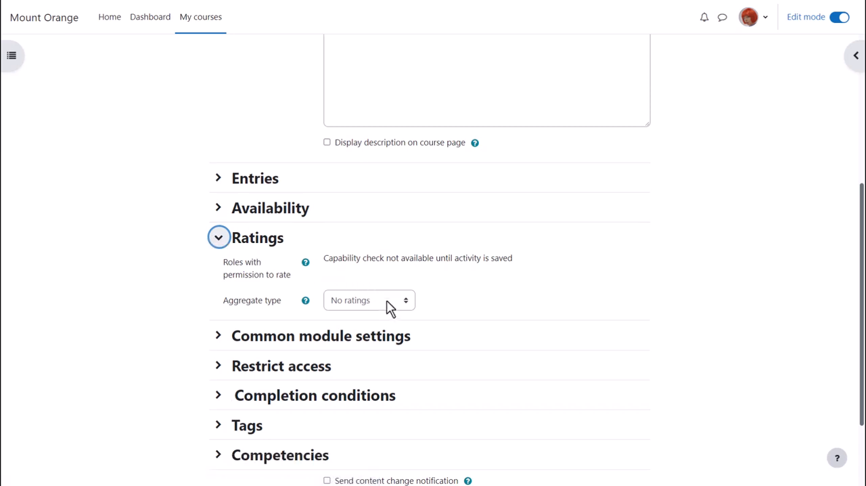
click(368, 300)
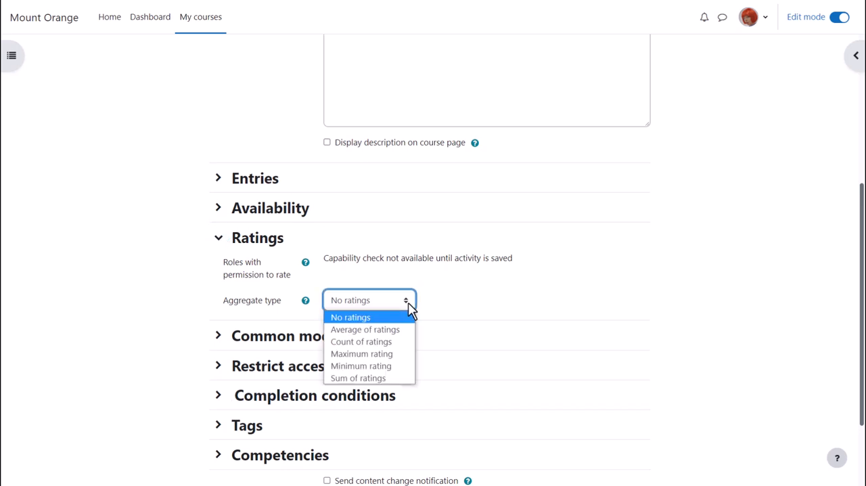
click(350, 317)
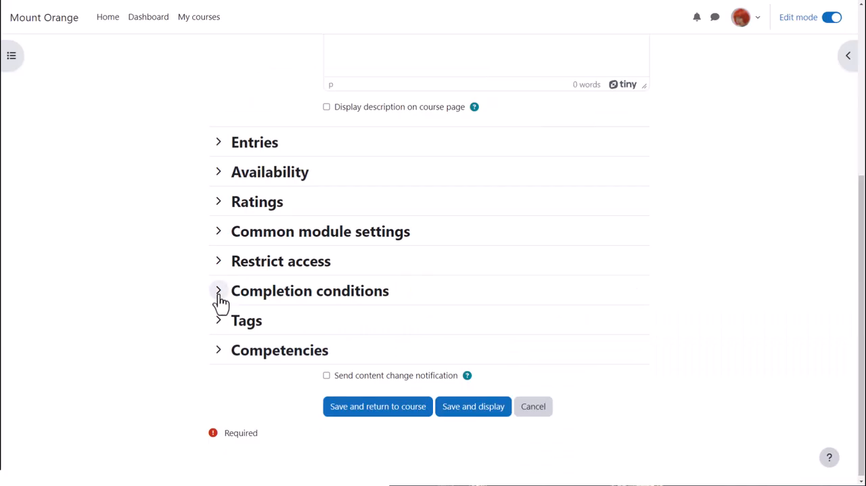
Set automatic completion to require one added entry and any grade received
click(218, 290)
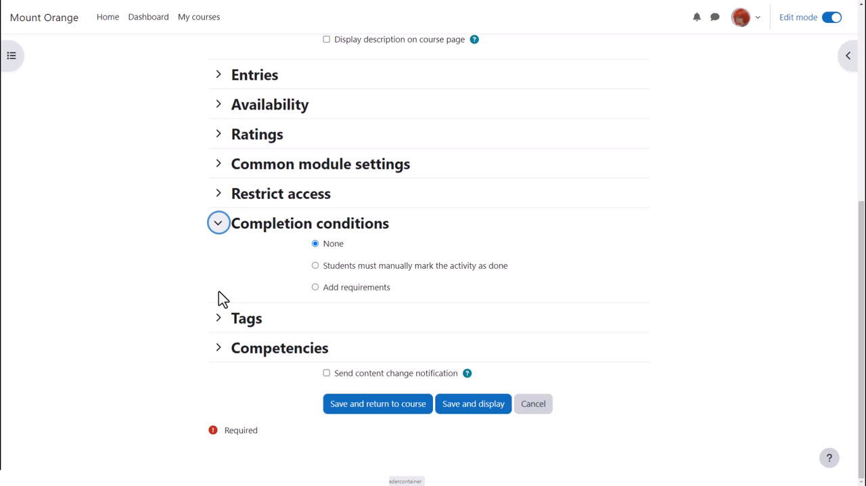
mouse_move(282, 278)
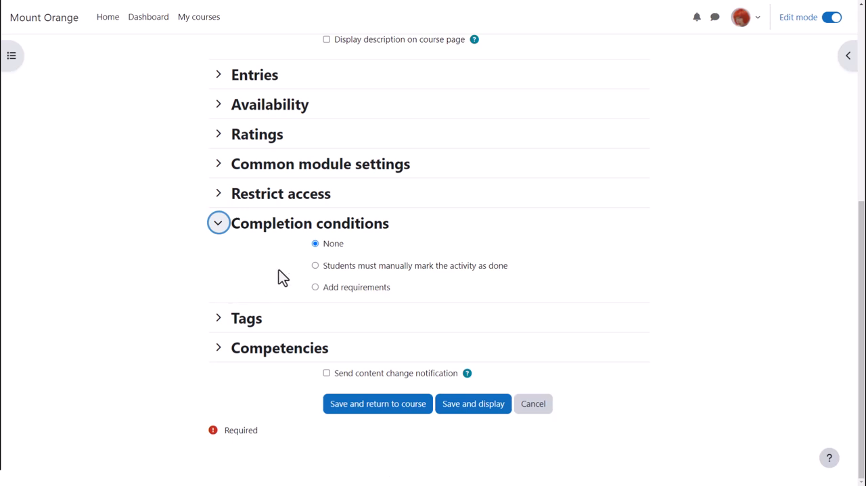
click(315, 265)
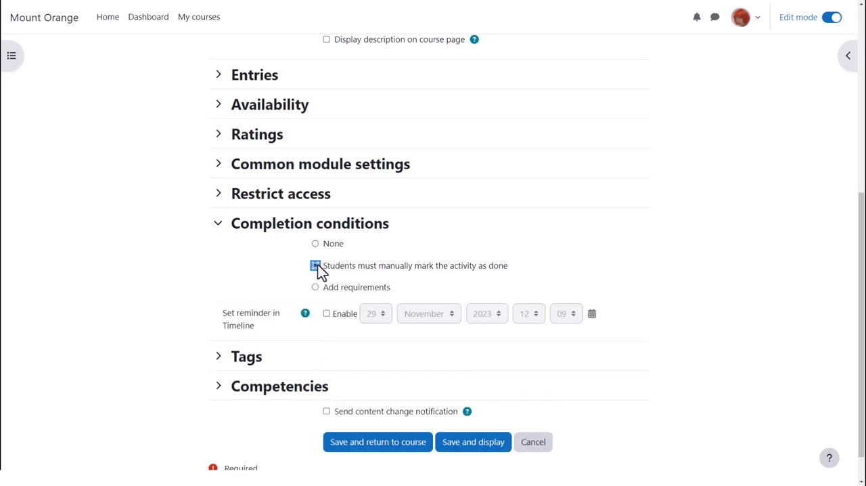
click(315, 287)
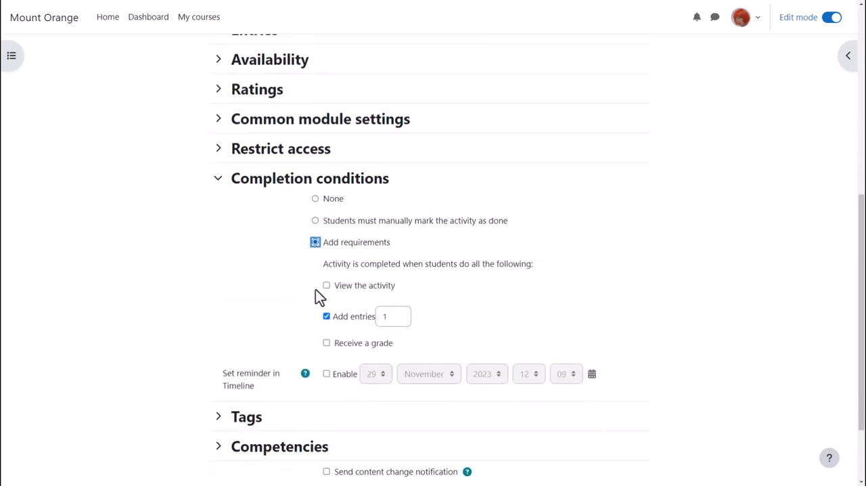
scroll(down, 3)
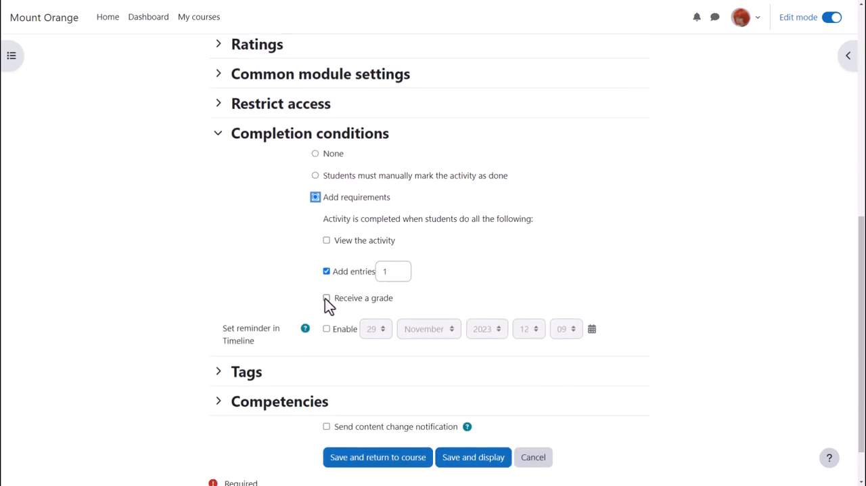
click(326, 297)
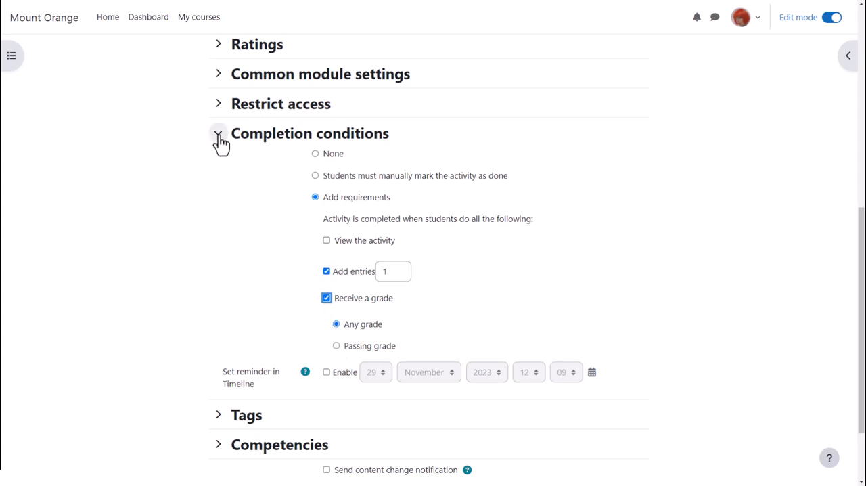
click(218, 134)
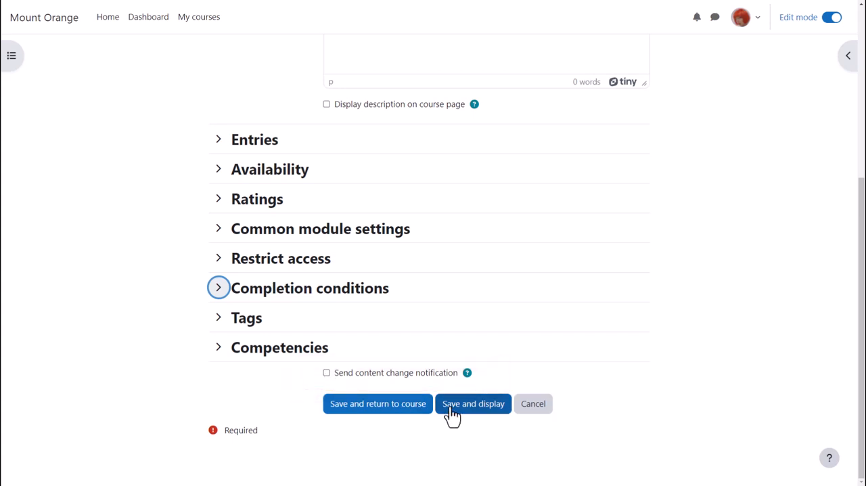
Save and display the Francophilia database, then view its available presets
click(473, 404)
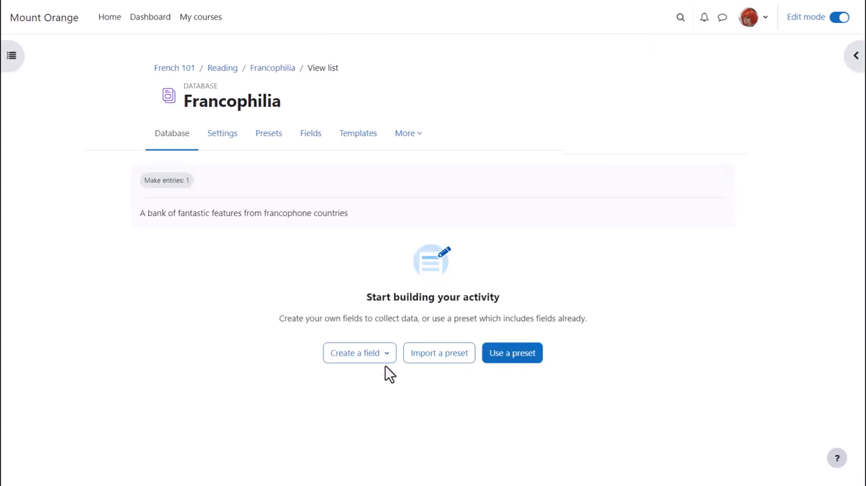
mouse_move(389, 362)
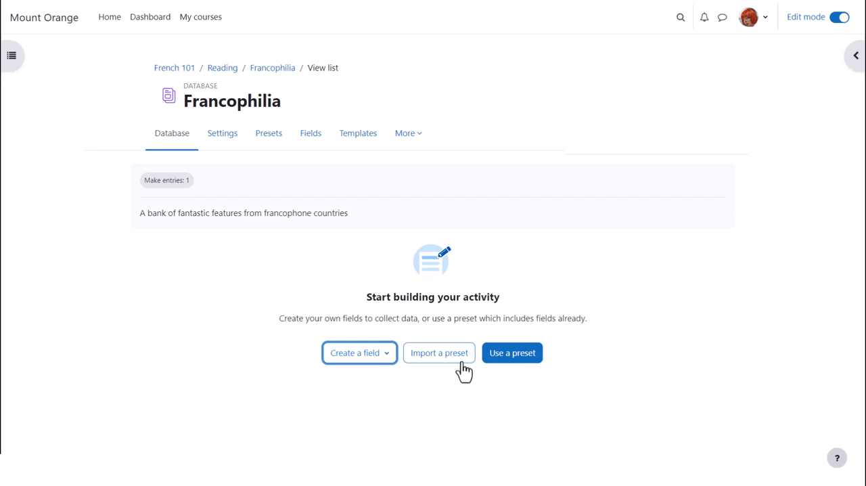
mouse_move(516, 377)
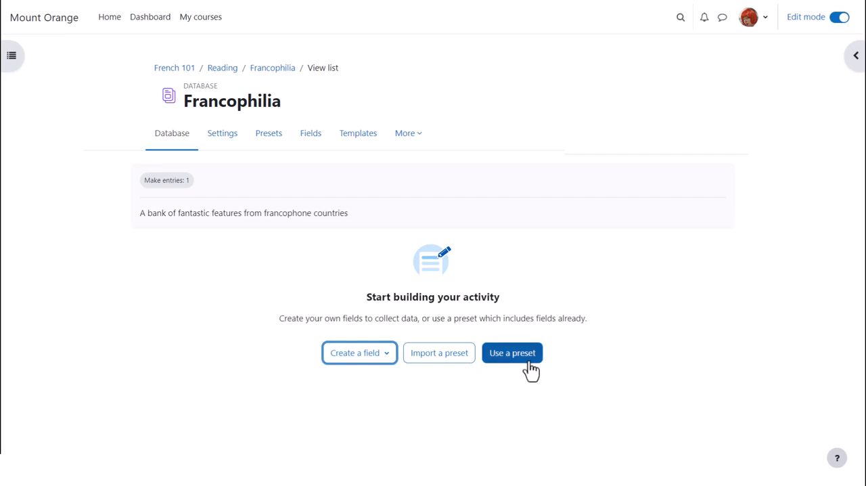
click(513, 353)
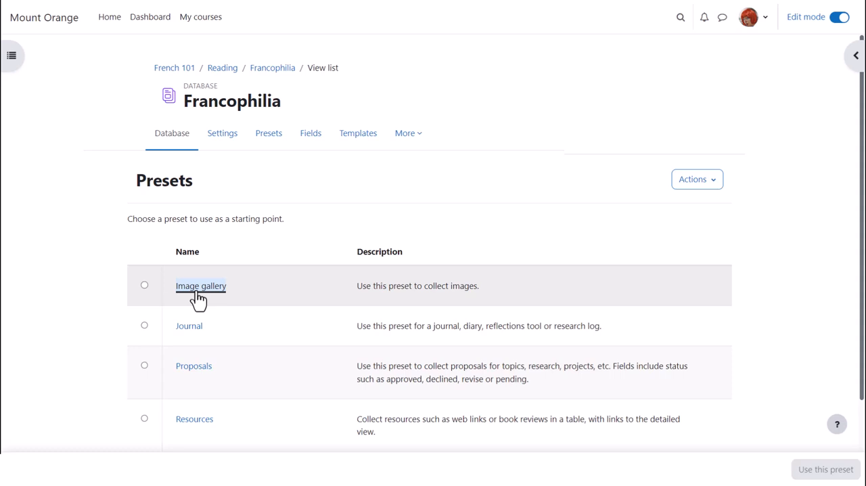
Preview the Image gallery preset with its sample image cards
click(201, 285)
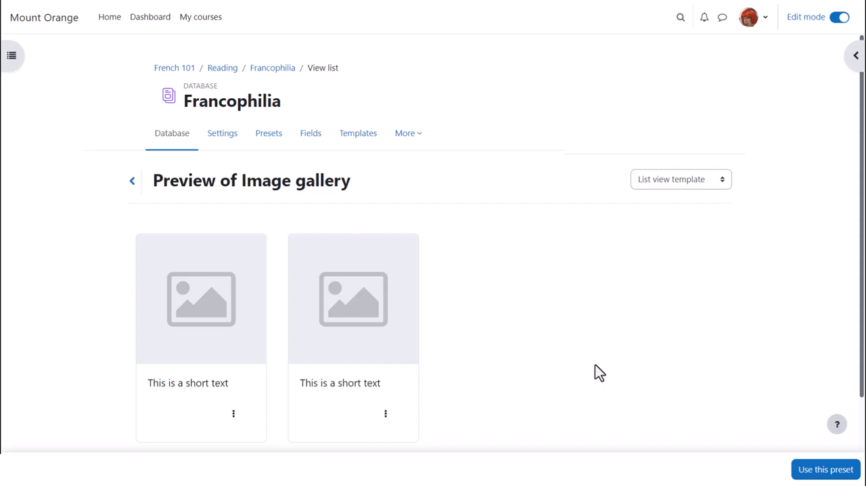
mouse_move(826, 468)
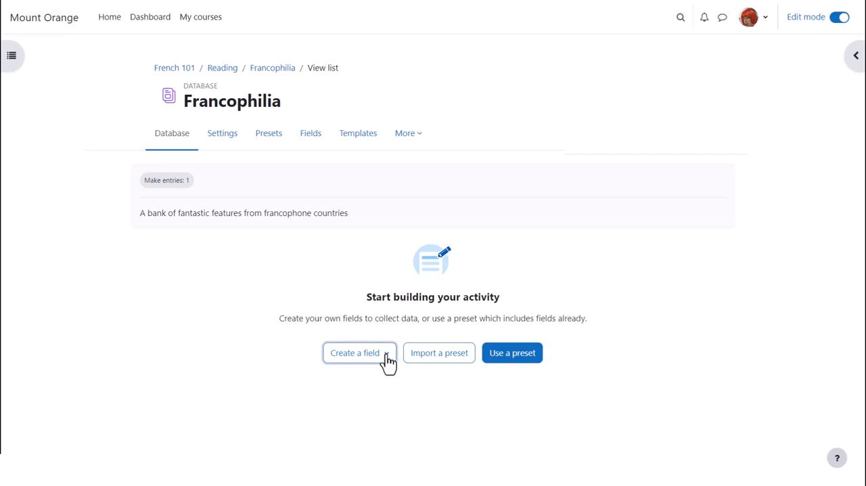
Create a required short text field named Name
click(359, 352)
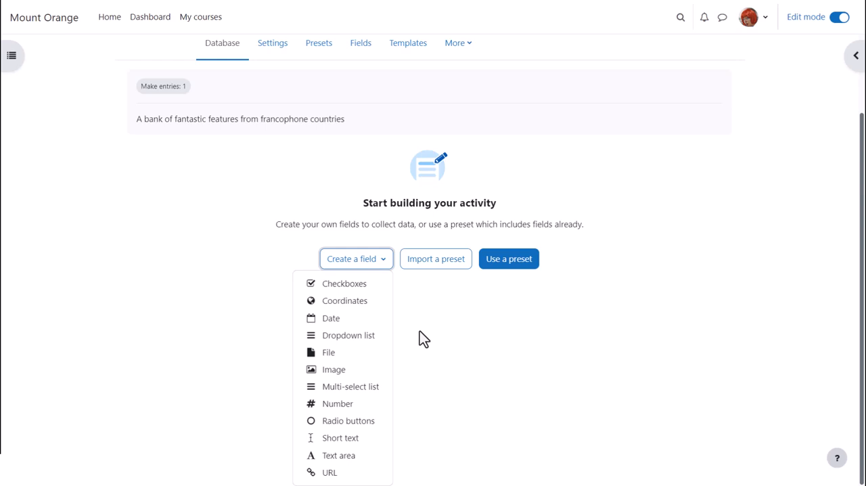
mouse_move(401, 381)
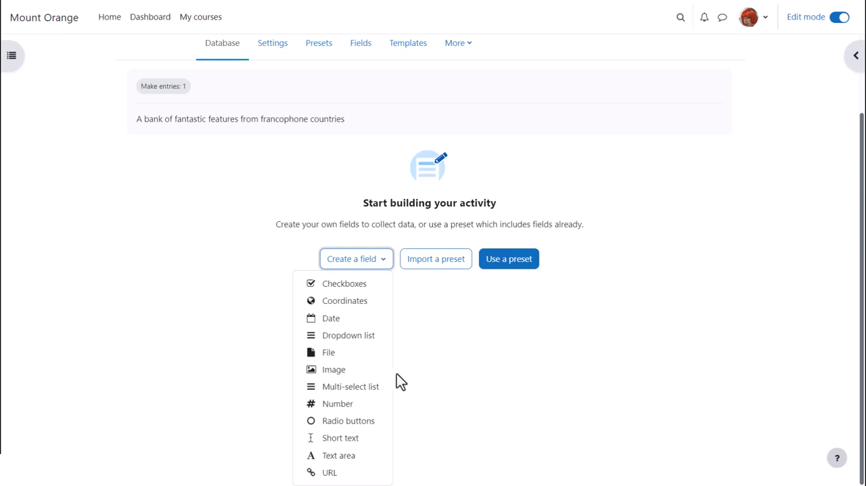
click(340, 437)
text(Name)
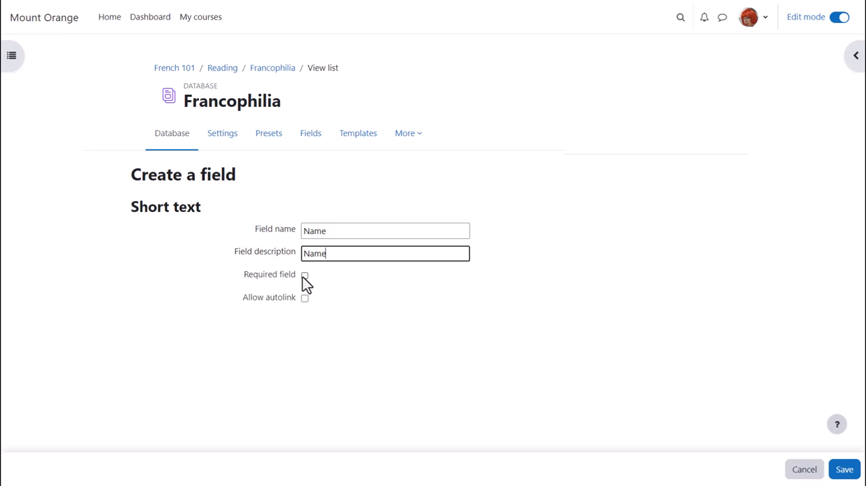
click(304, 275)
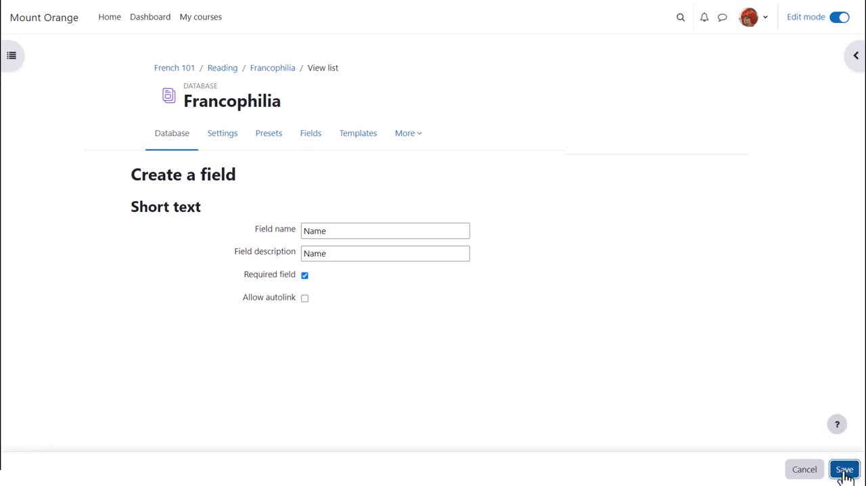
click(843, 469)
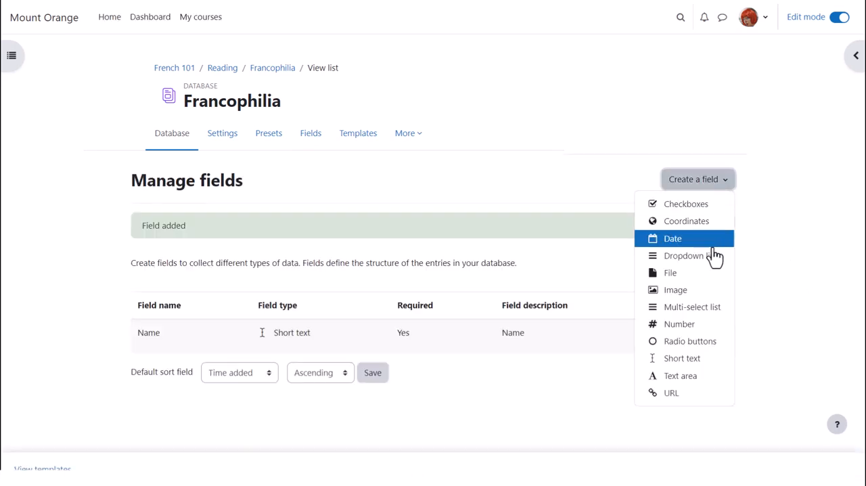
Create an Image field and begin a Coordinates field for Location
click(674, 290)
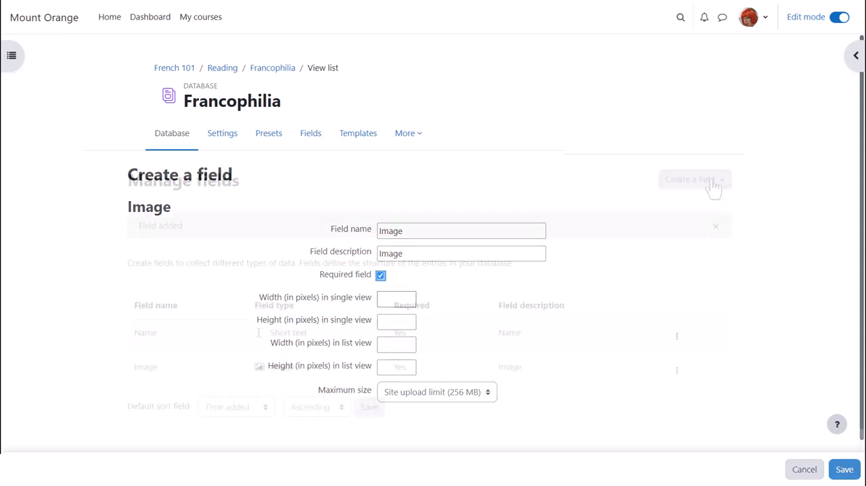
click(693, 178)
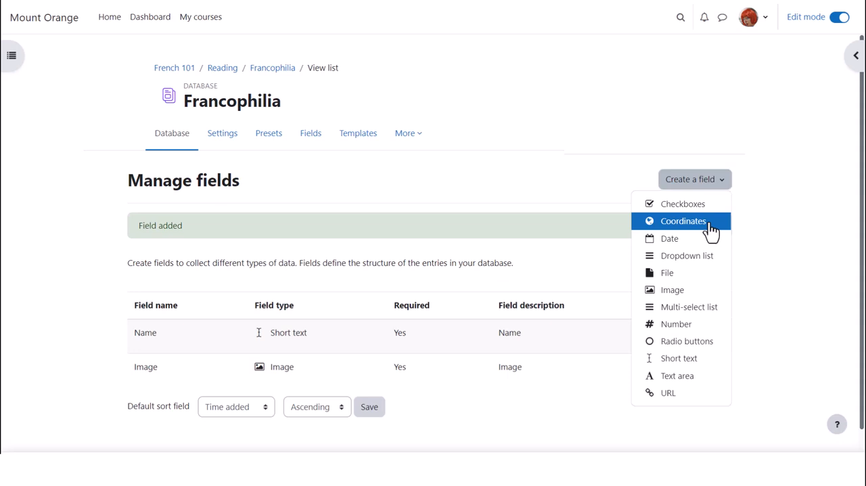
click(682, 221)
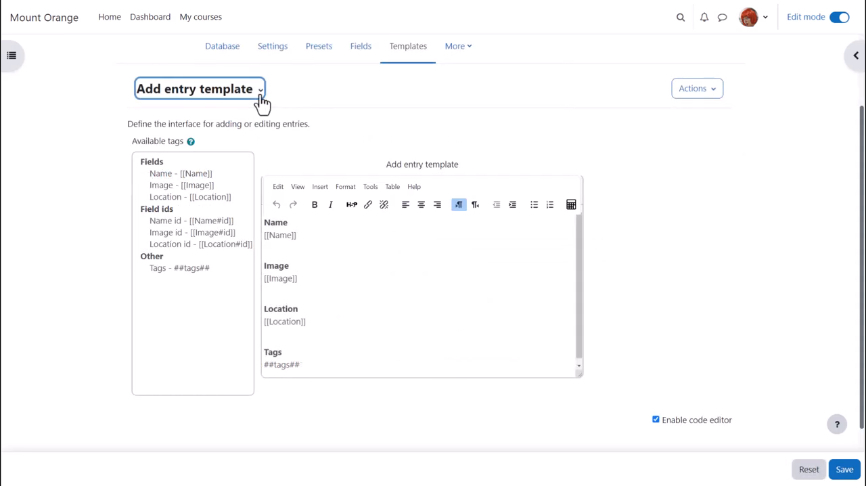
click(199, 88)
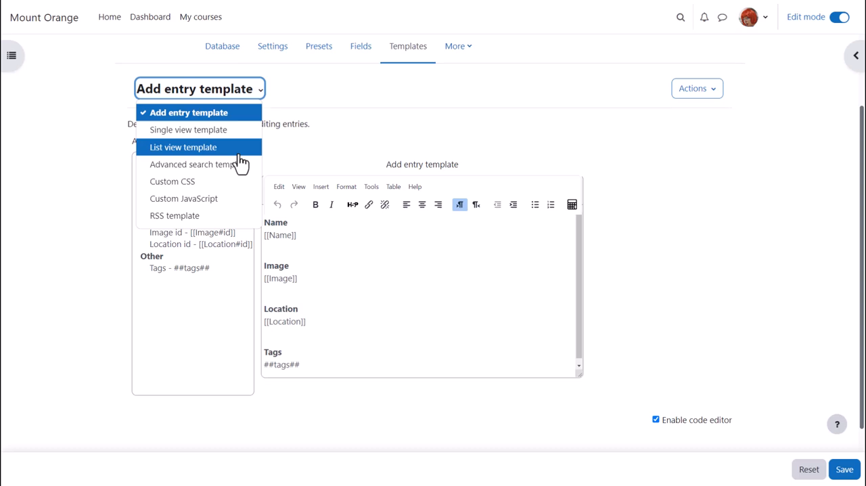
mouse_move(257, 117)
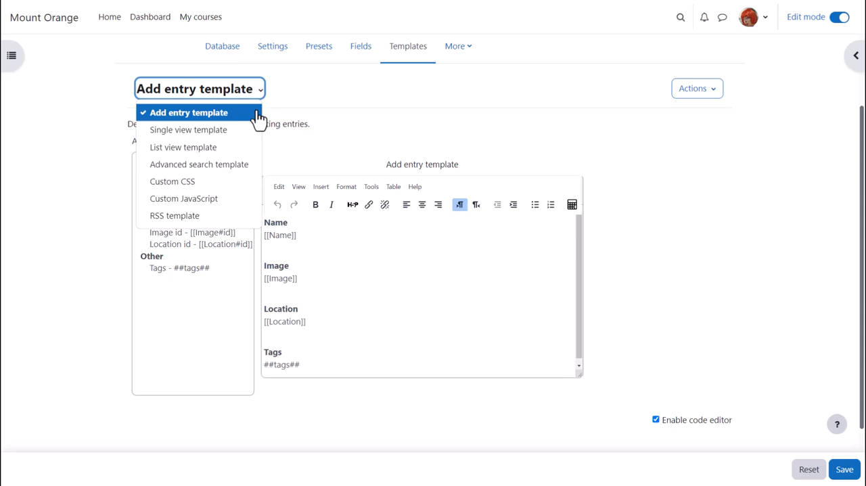
mouse_move(317, 141)
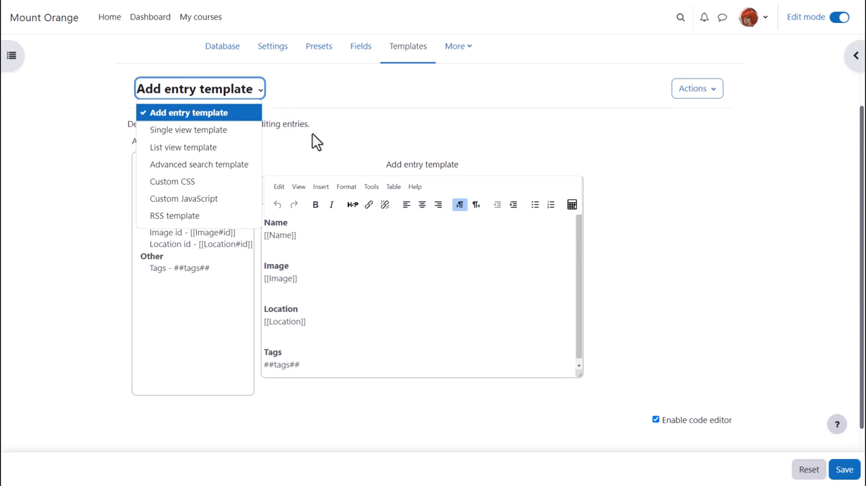
mouse_move(198, 164)
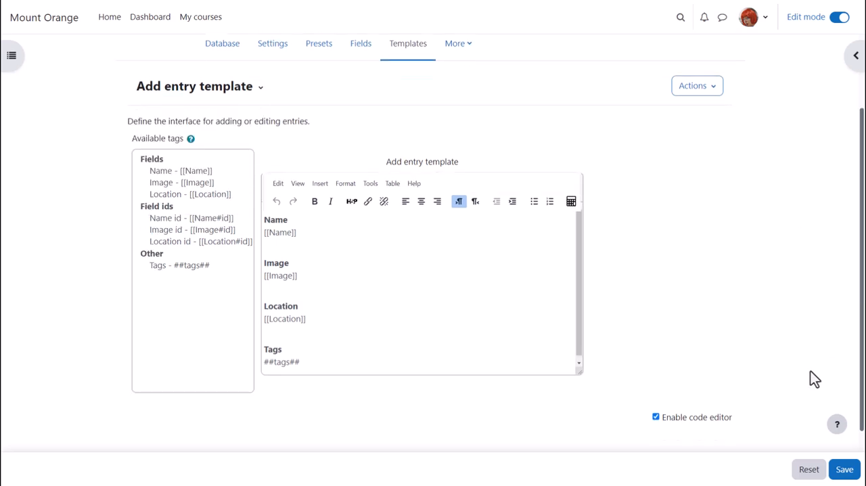
mouse_move(777, 436)
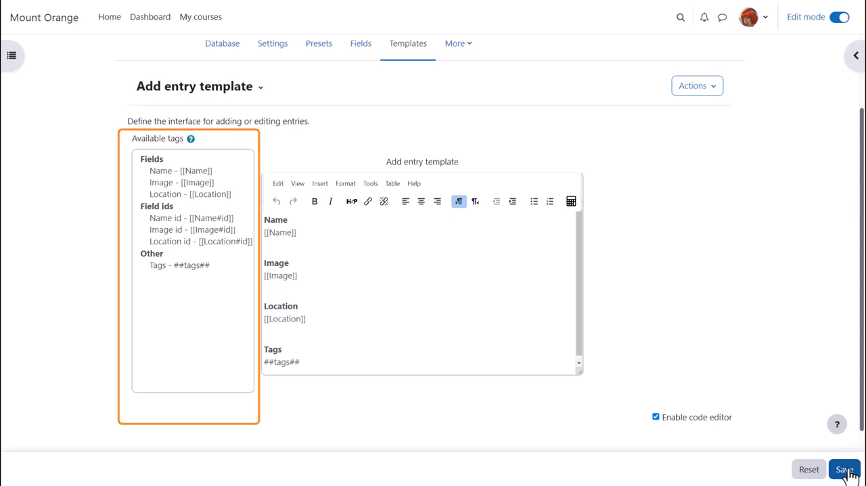
Save the add entry template and view the list of template types
click(844, 469)
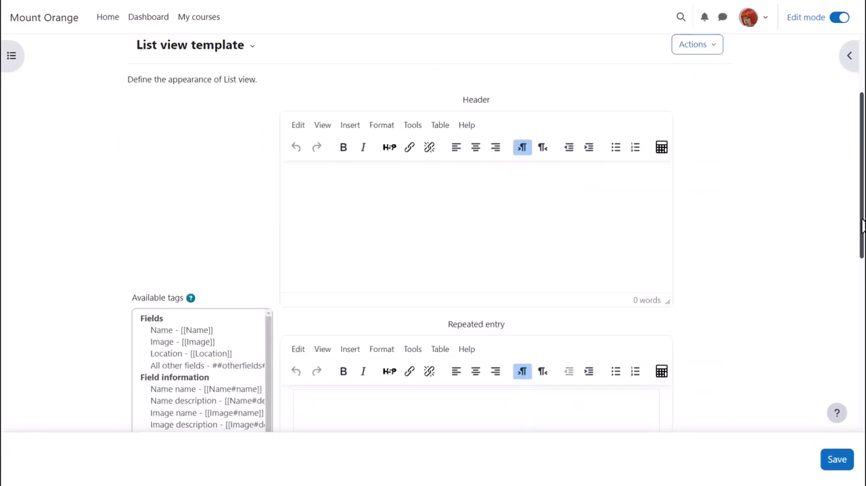
scroll(down, 3)
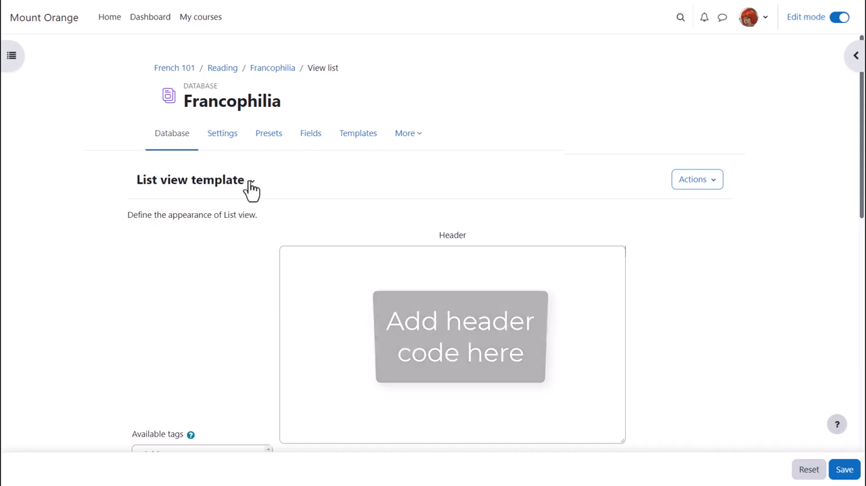
click(199, 89)
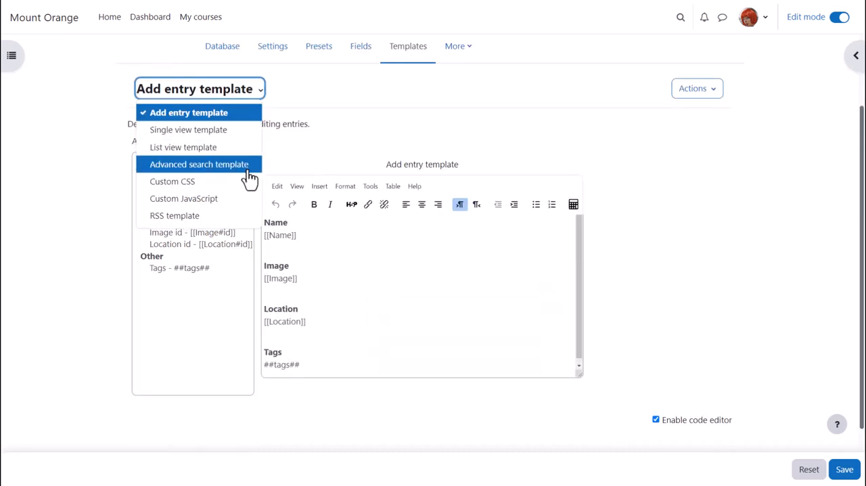
mouse_move(247, 195)
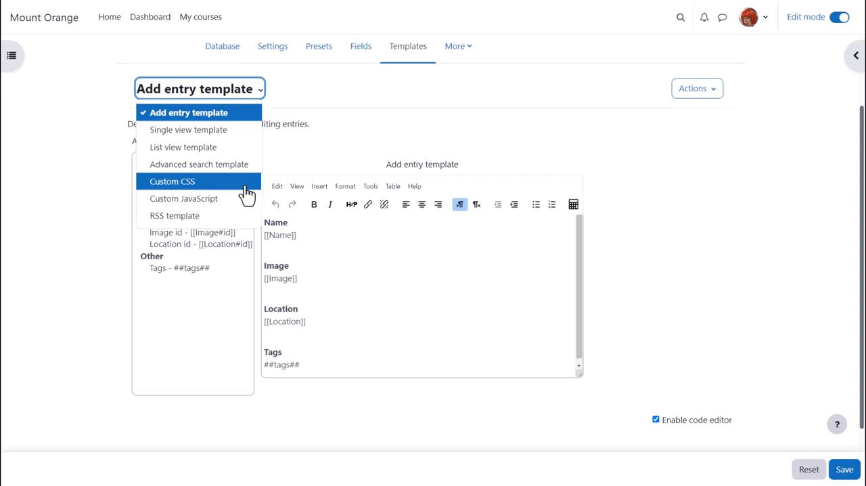
mouse_move(184, 199)
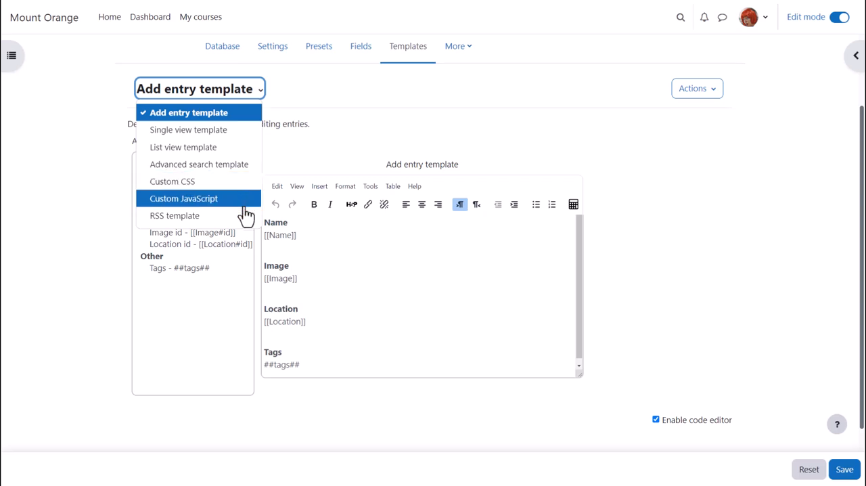
mouse_move(174, 215)
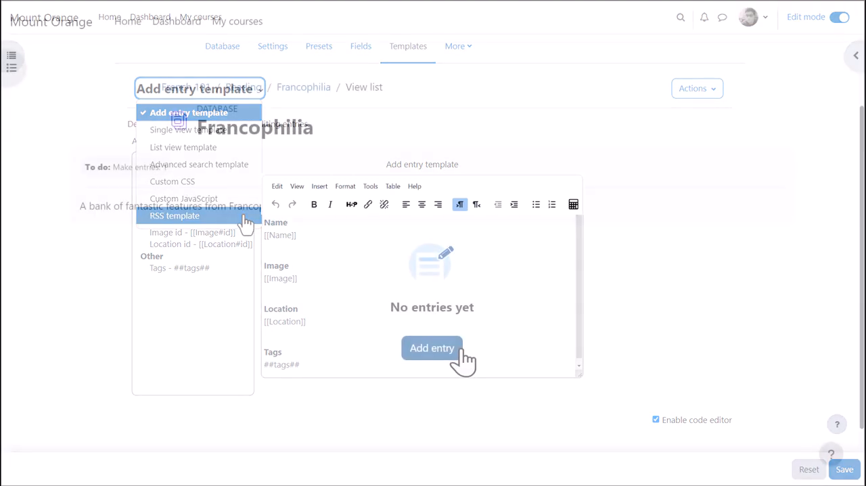
Enter Mont Saint-Michel's location as latitude 48.6, longitude -1.5, and open its actions
click(432, 348)
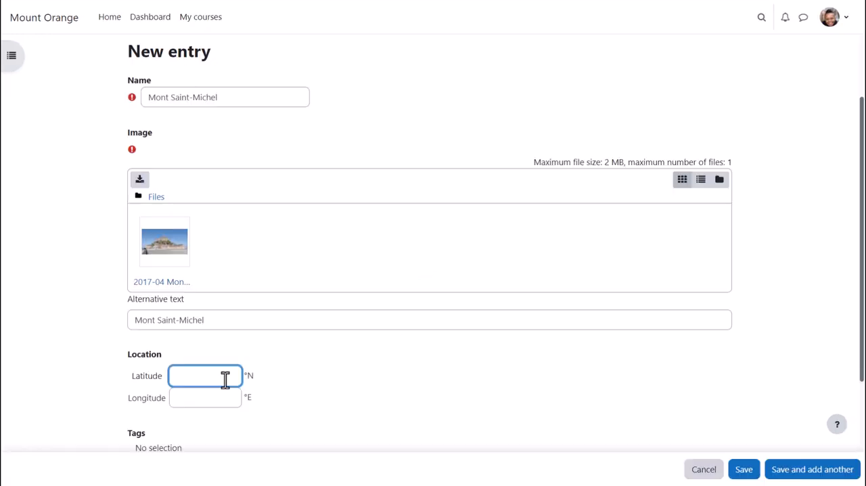
text(48.6)
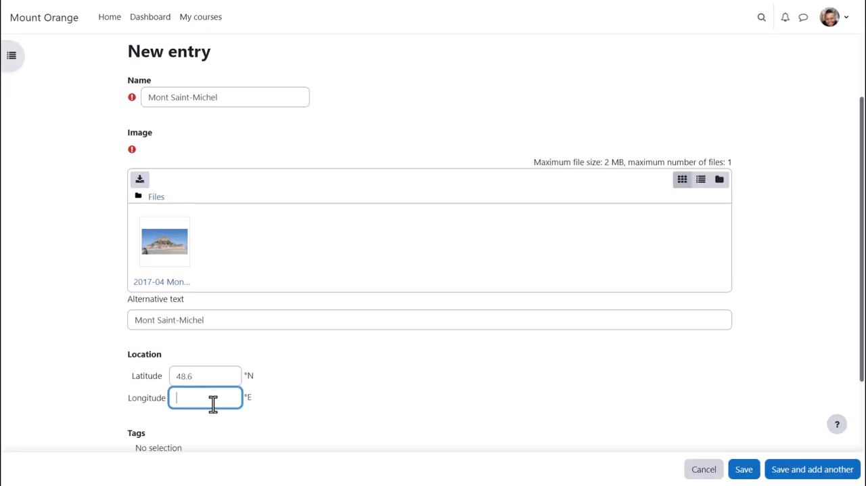
text(-1.5)
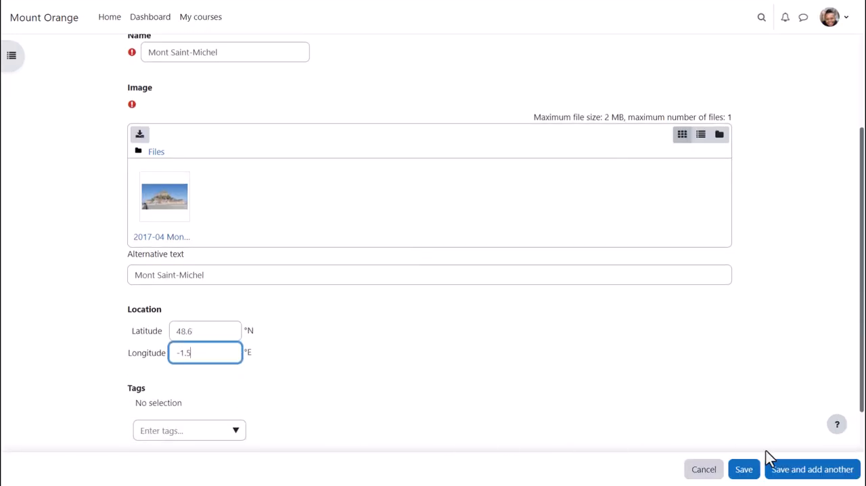
click(743, 469)
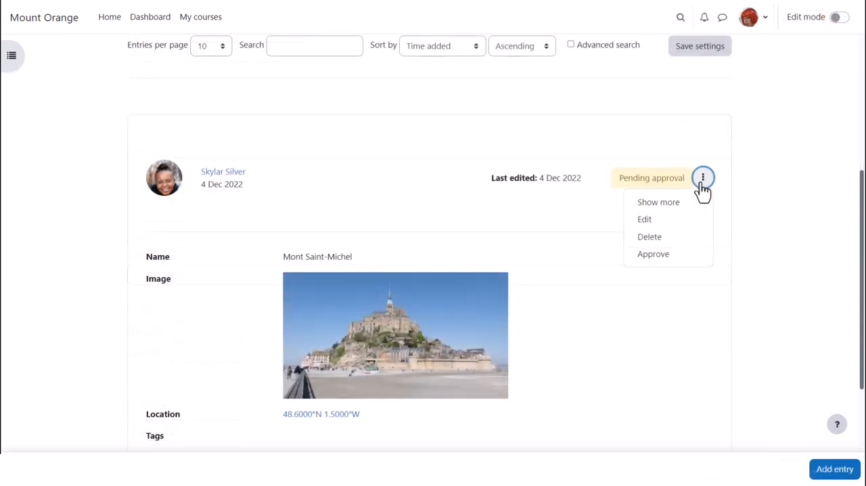
mouse_move(653, 253)
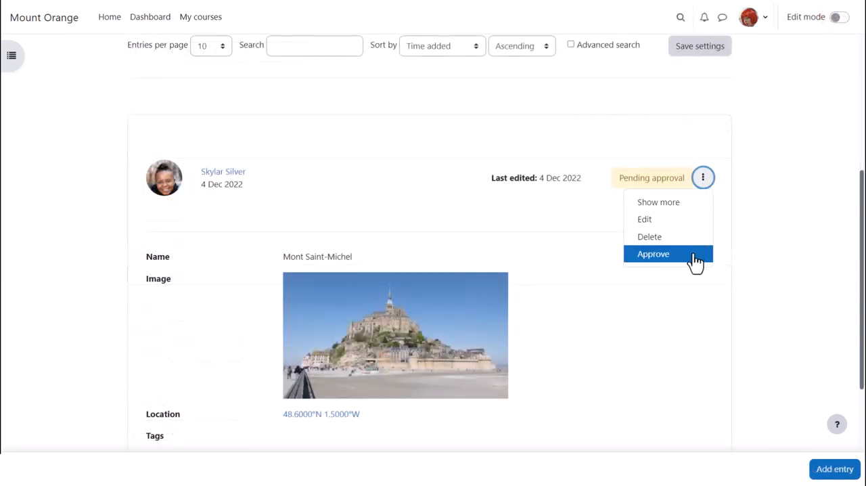